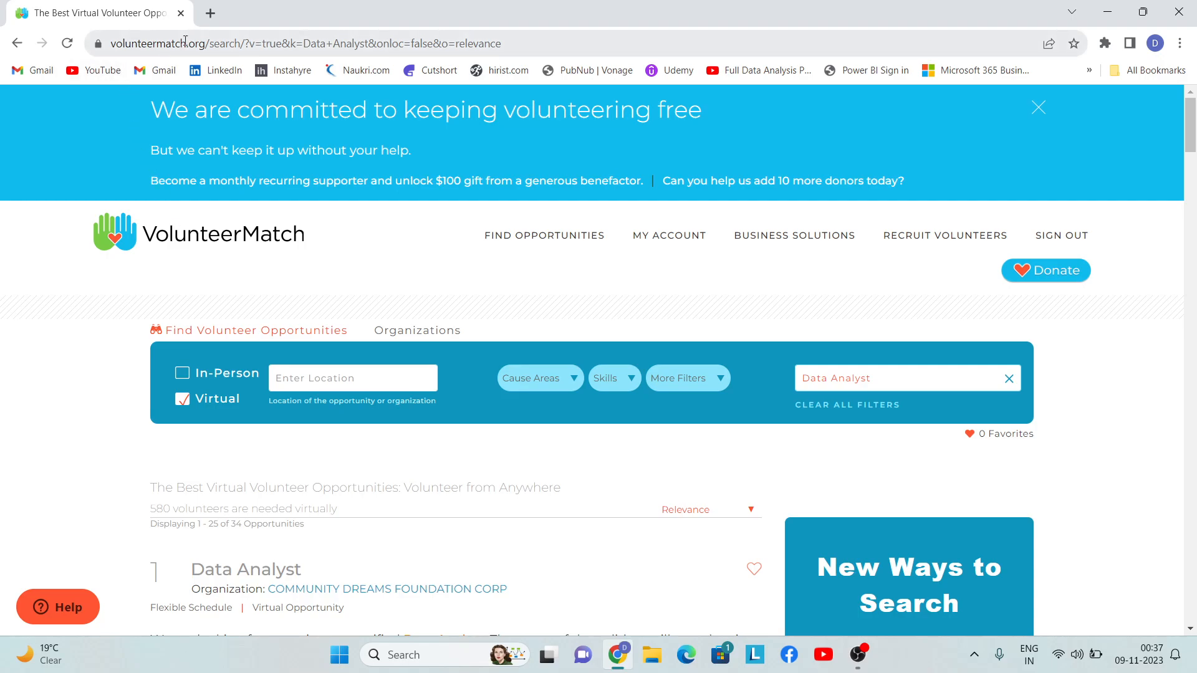
- Keep the search results sorted by relevance and scroll down to the Data Analyst listing
click(1037, 107)
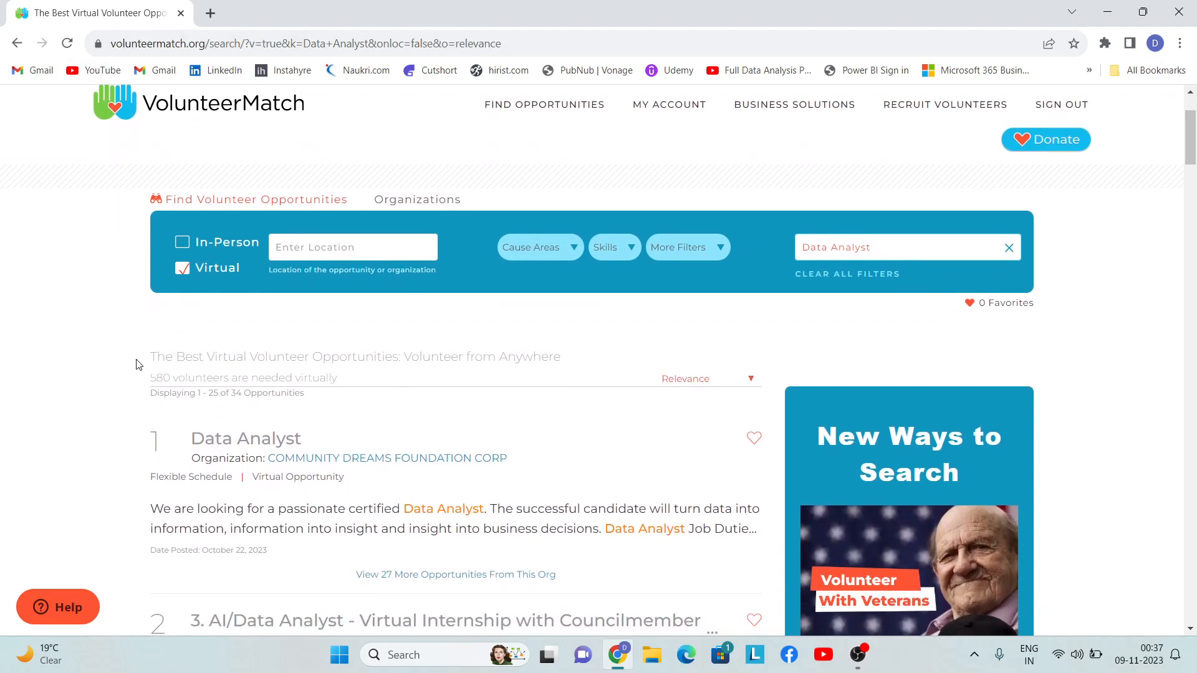
mouse_move(225, 285)
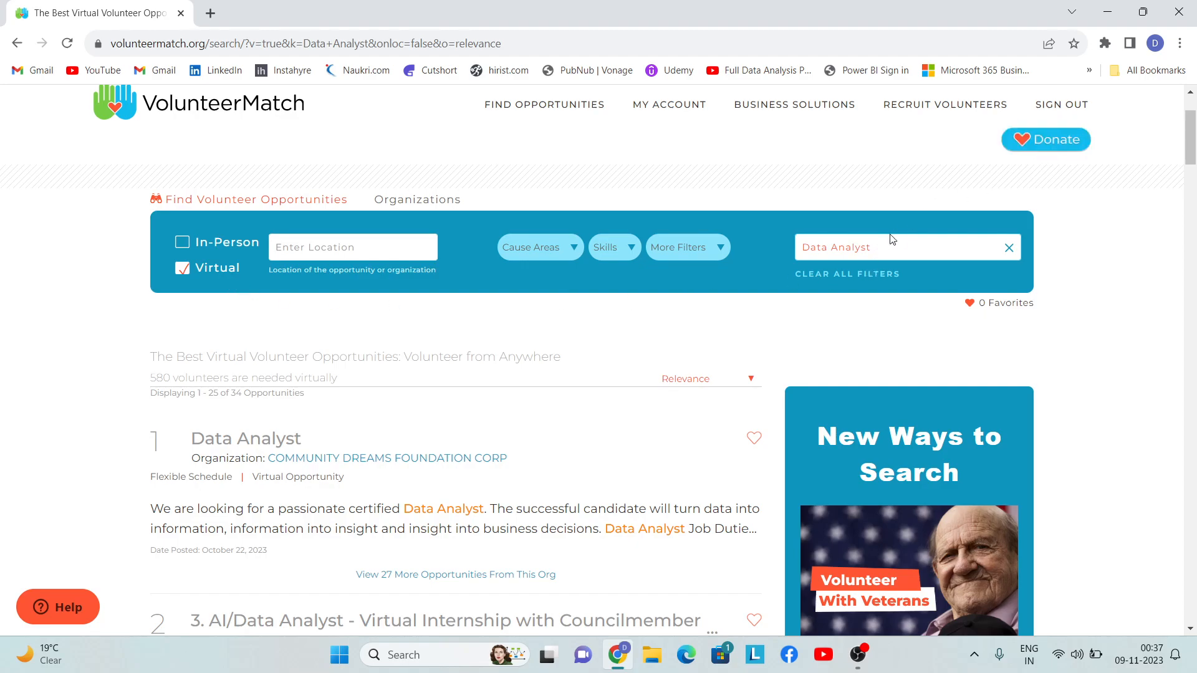
mouse_move(760, 349)
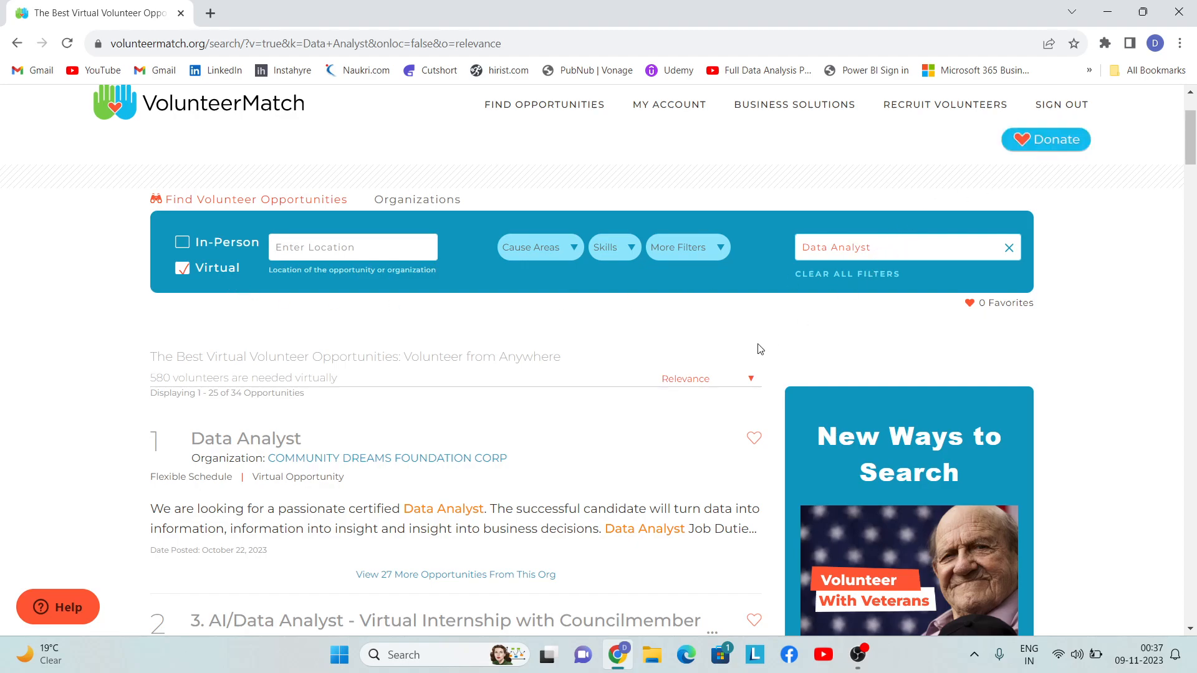
click(685, 379)
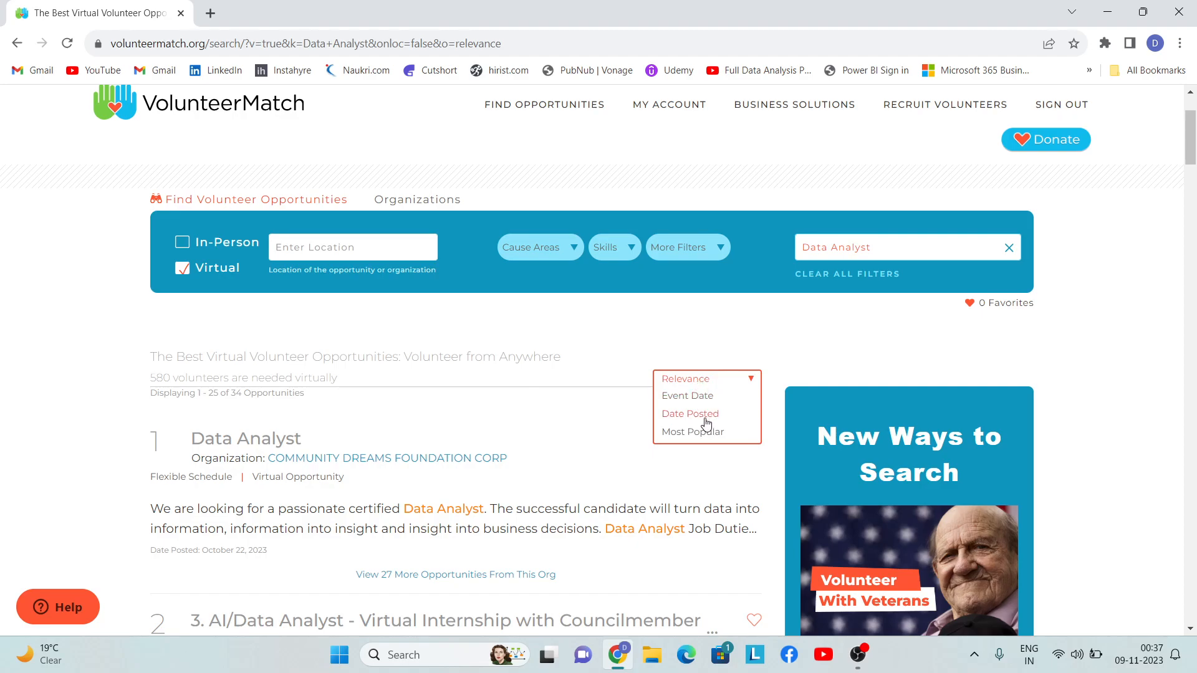
mouse_move(695, 379)
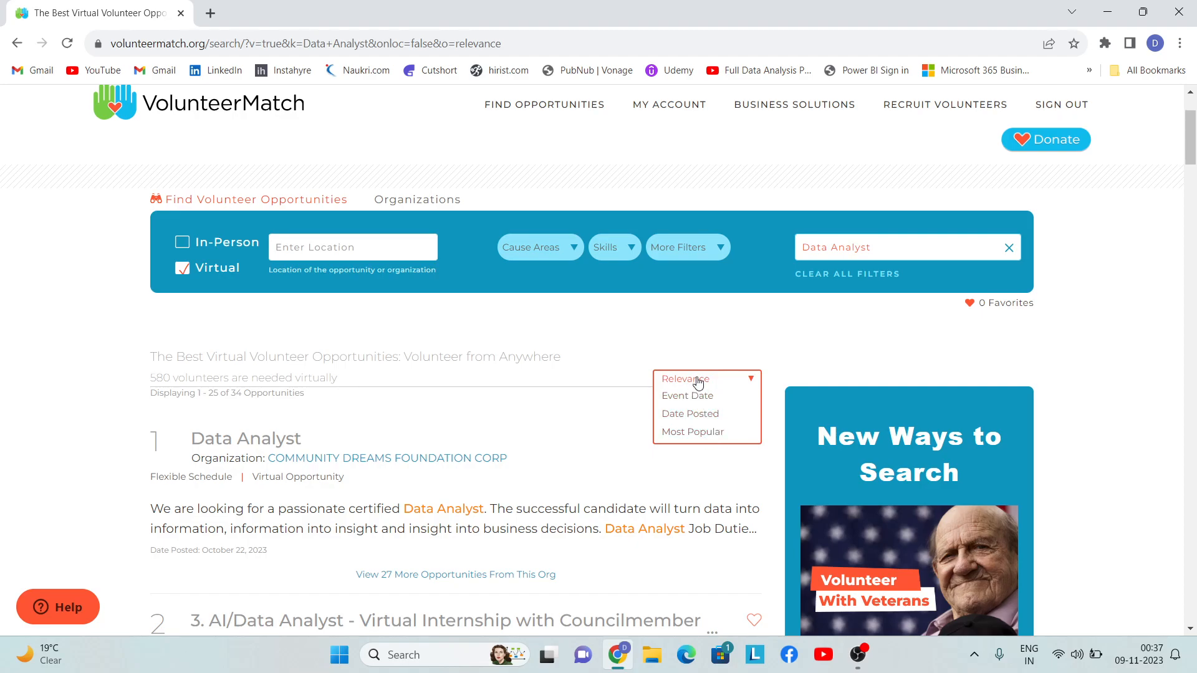
click(685, 379)
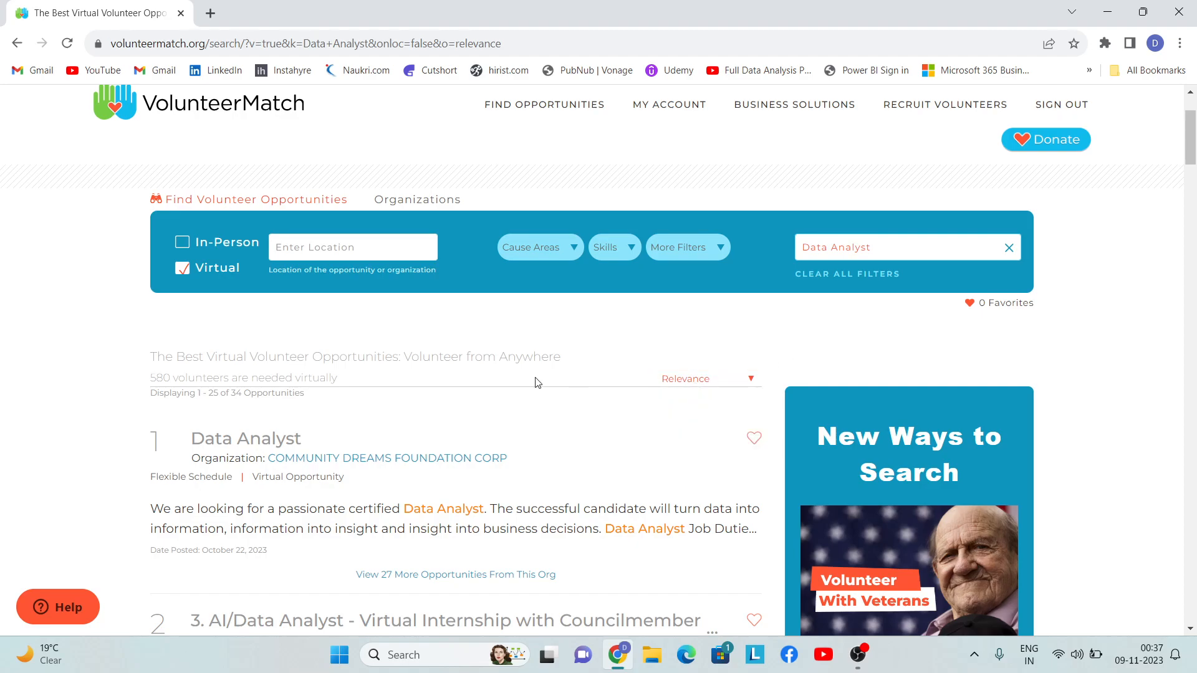
scroll(down, 3)
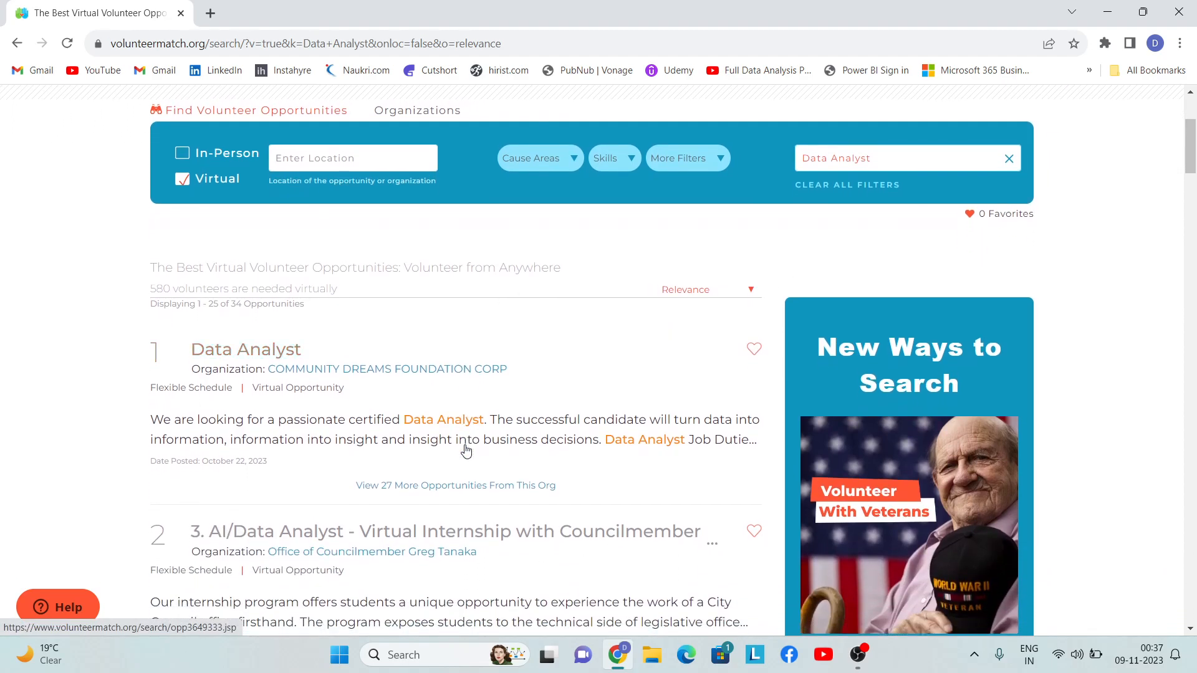
mouse_move(329, 386)
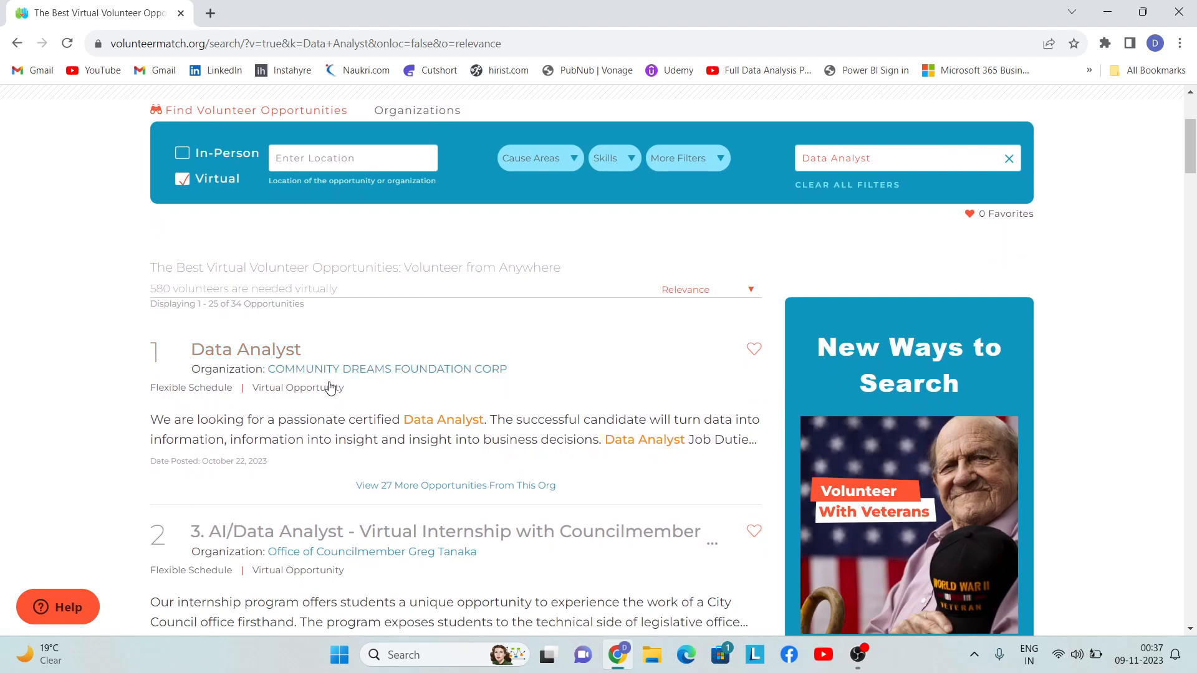
scroll(down, 3)
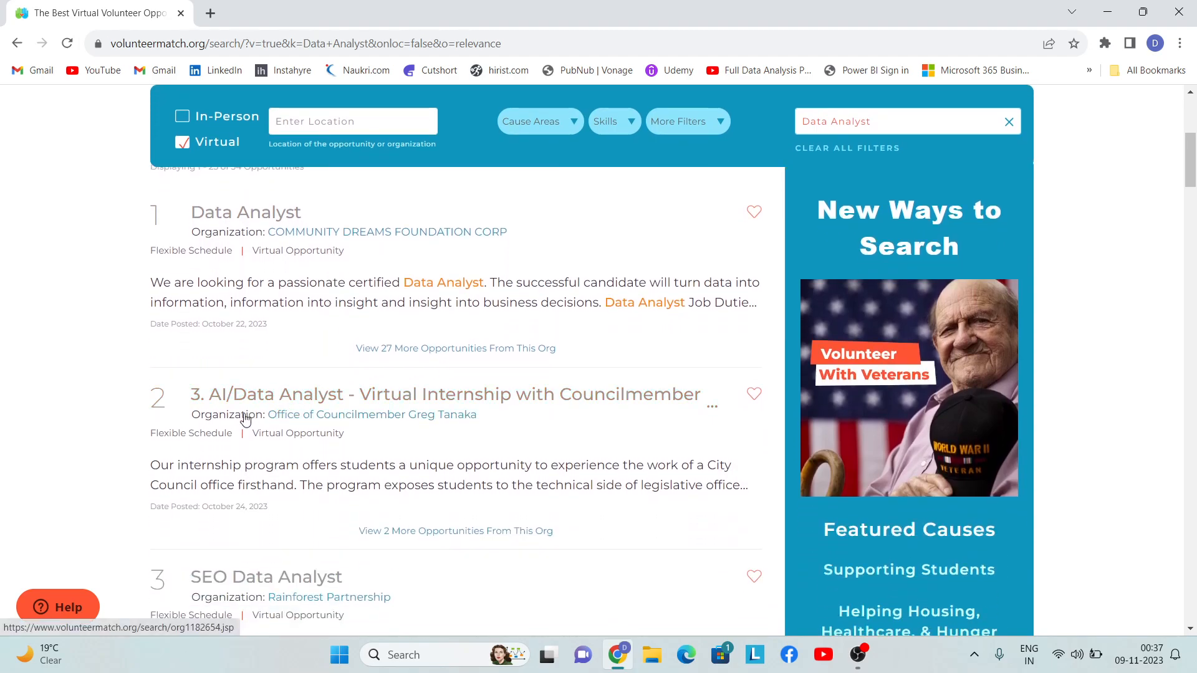
scroll(down, 3)
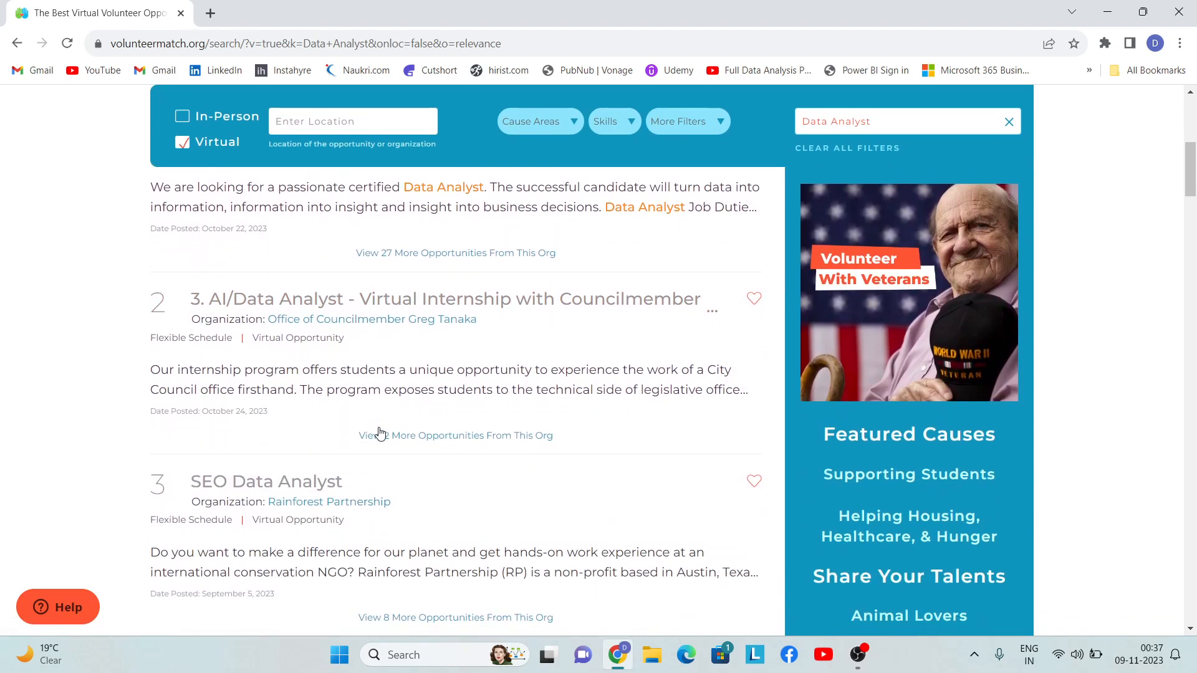
scroll(down, 3)
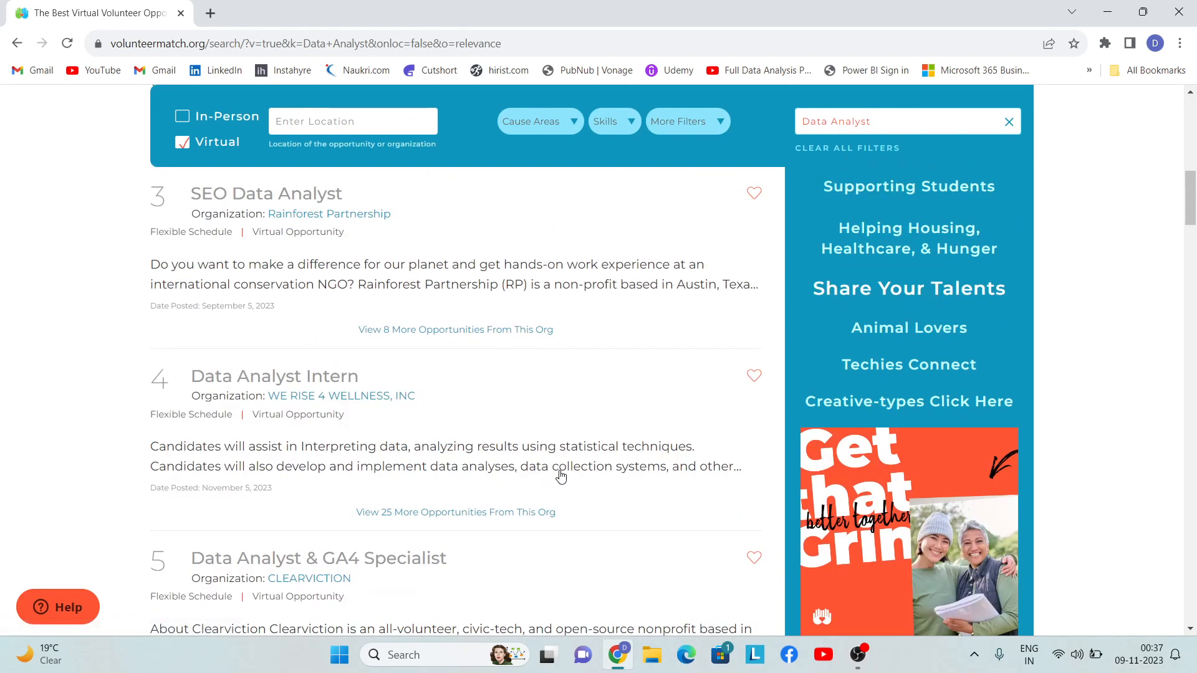
scroll(down, 3)
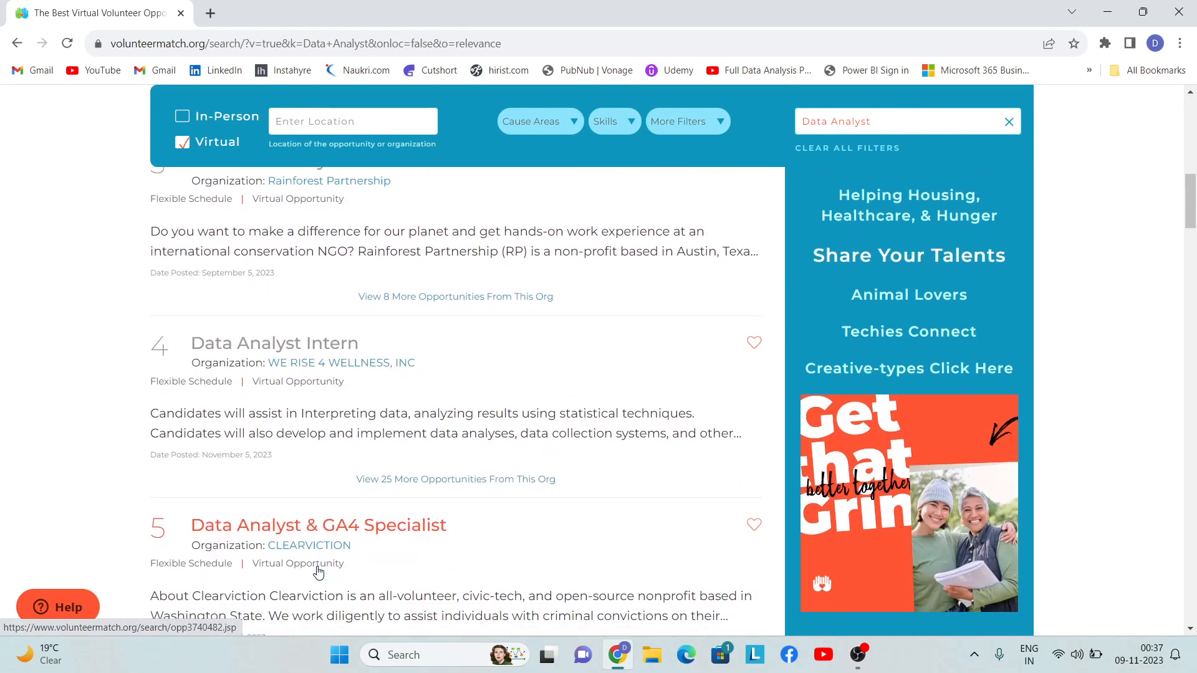
scroll(down, 3)
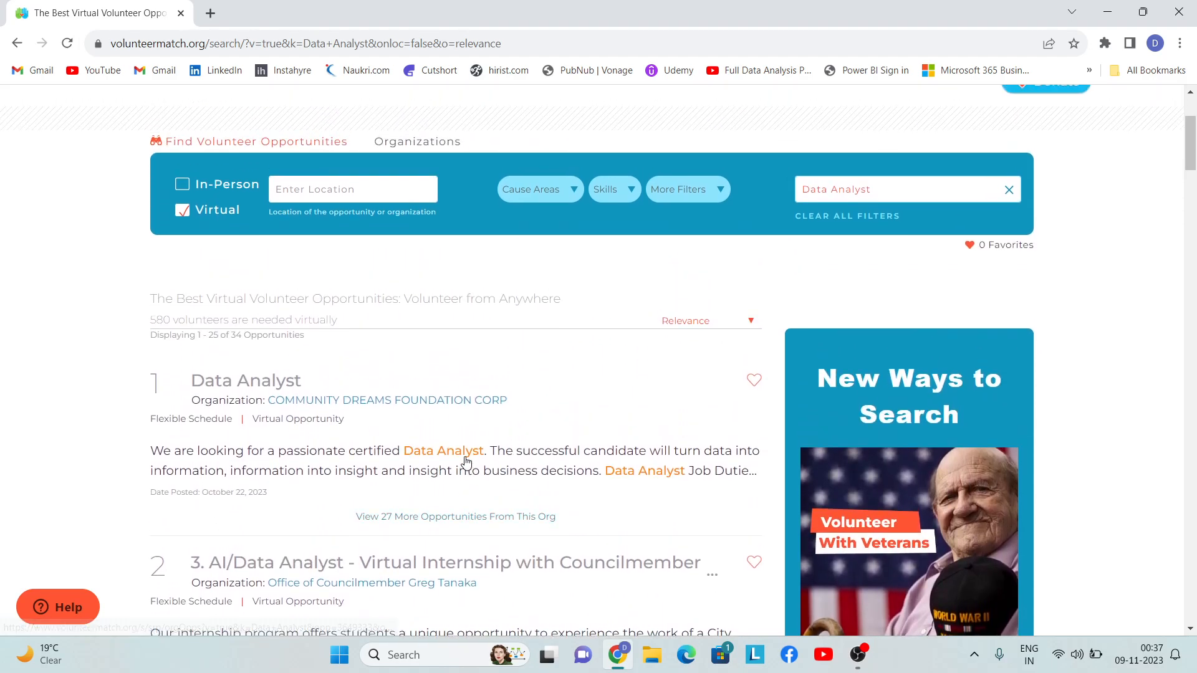
- Open the Community Dreams Foundation Data Analyst opportunity in a new tab
right_click(245, 380)
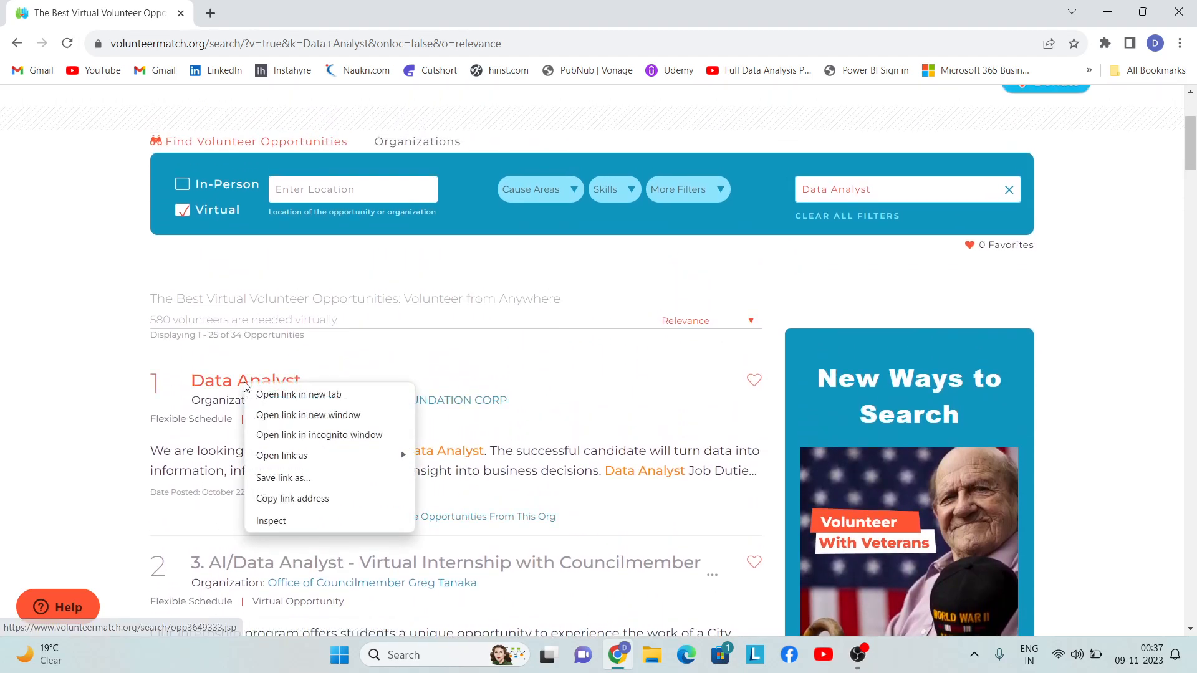
click(298, 394)
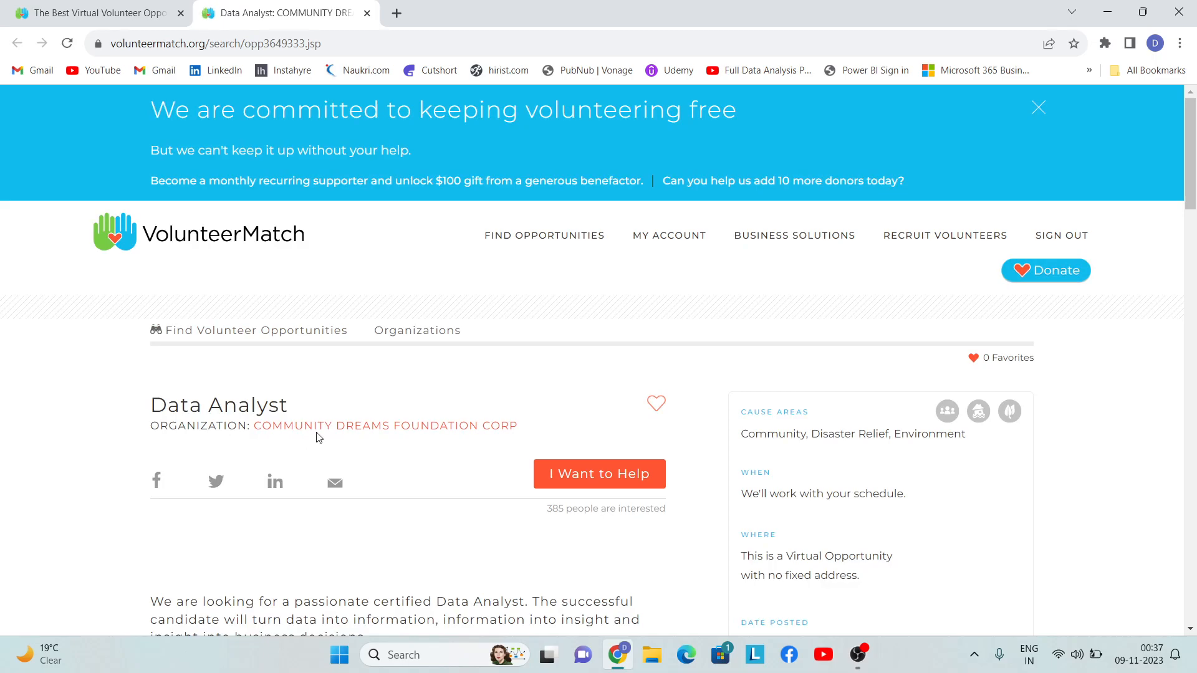
click(1037, 107)
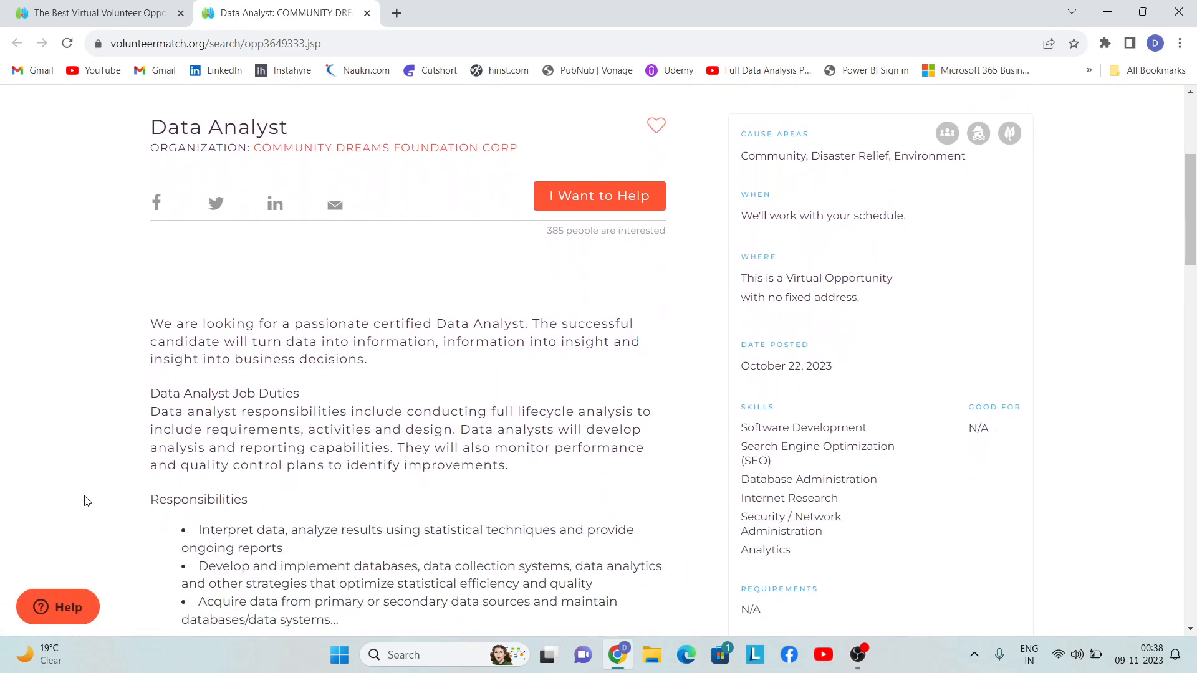
scroll(down, 3)
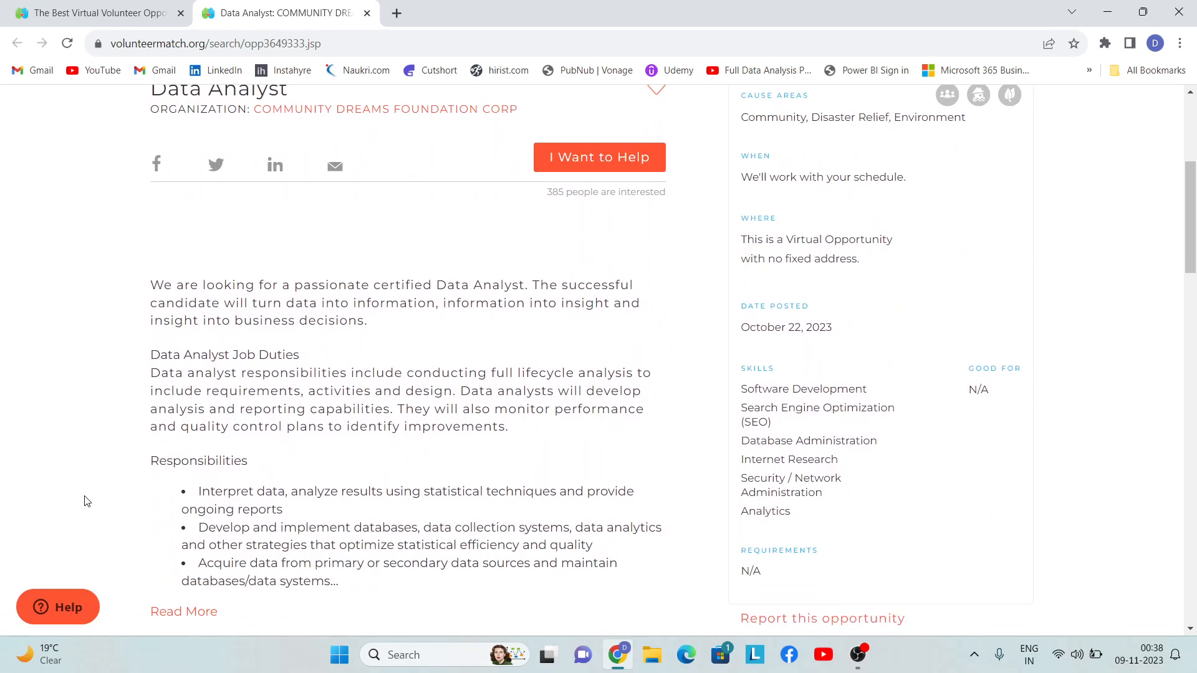
scroll(down, 3)
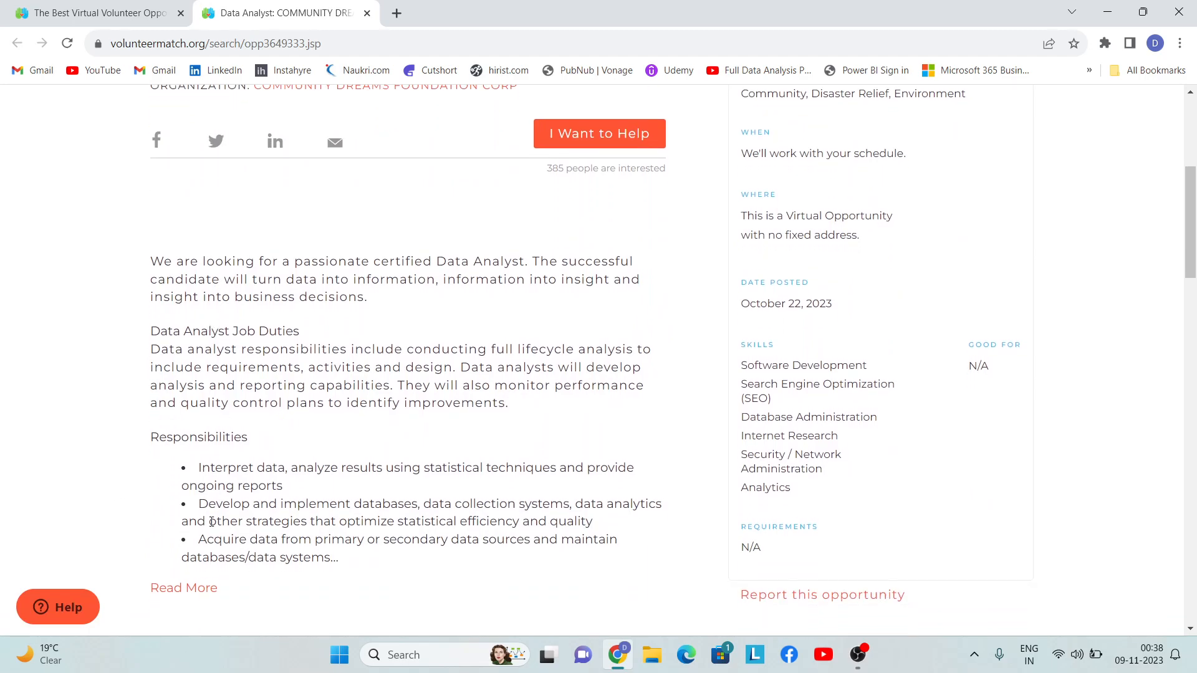
- Expand the full Data Analyst description and read through its responsibilities and required skills
click(183, 587)
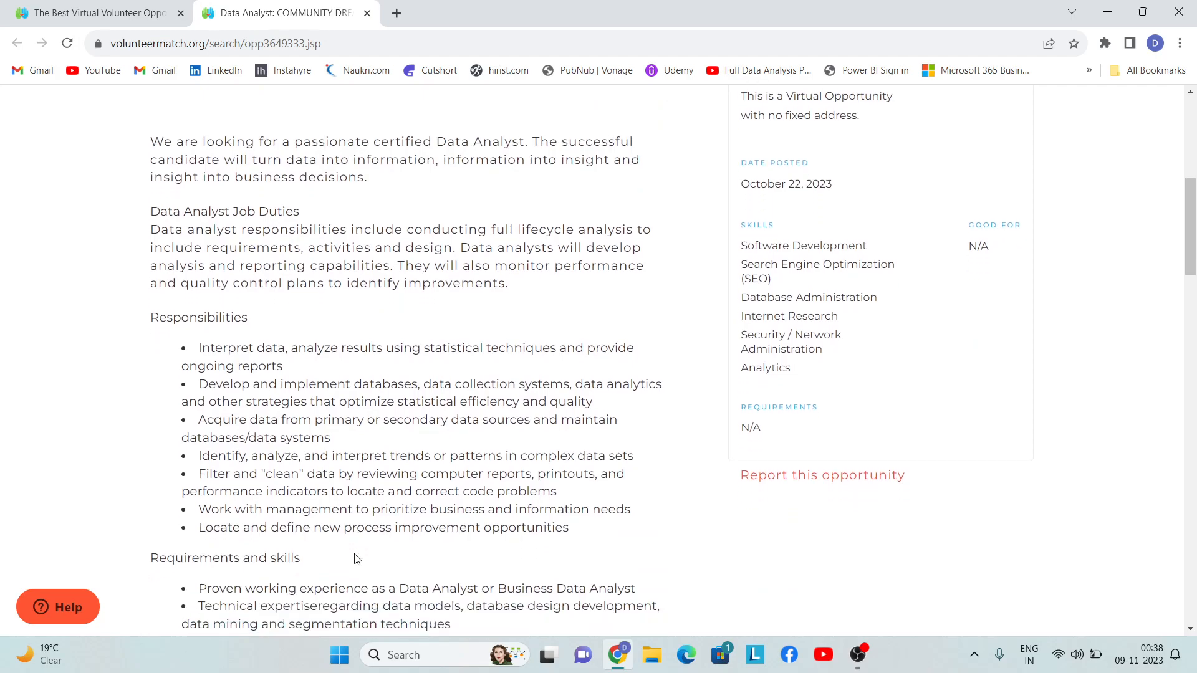
scroll(down, 3)
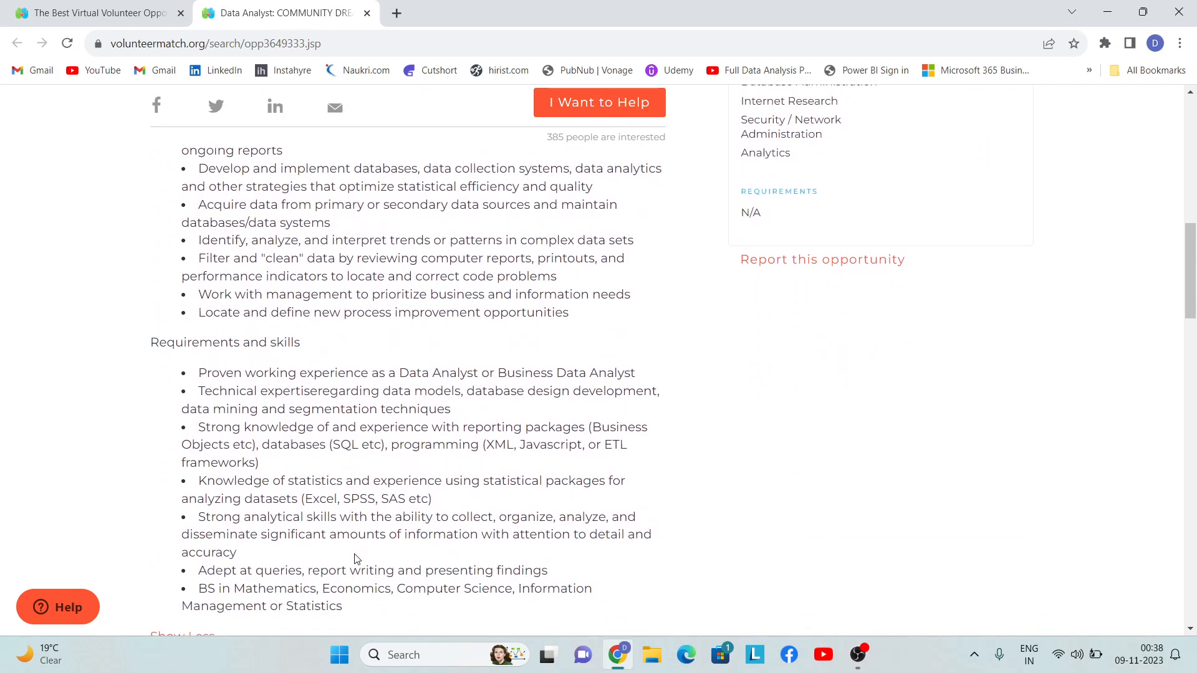
scroll(down, 3)
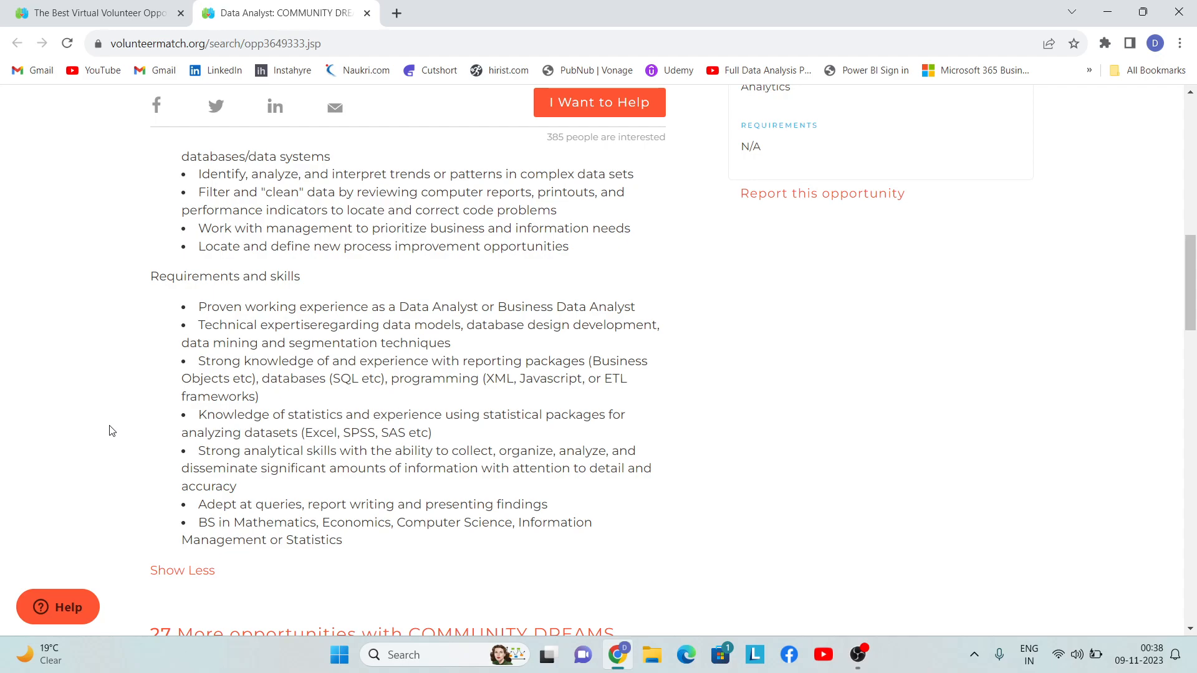
scroll(down, 3)
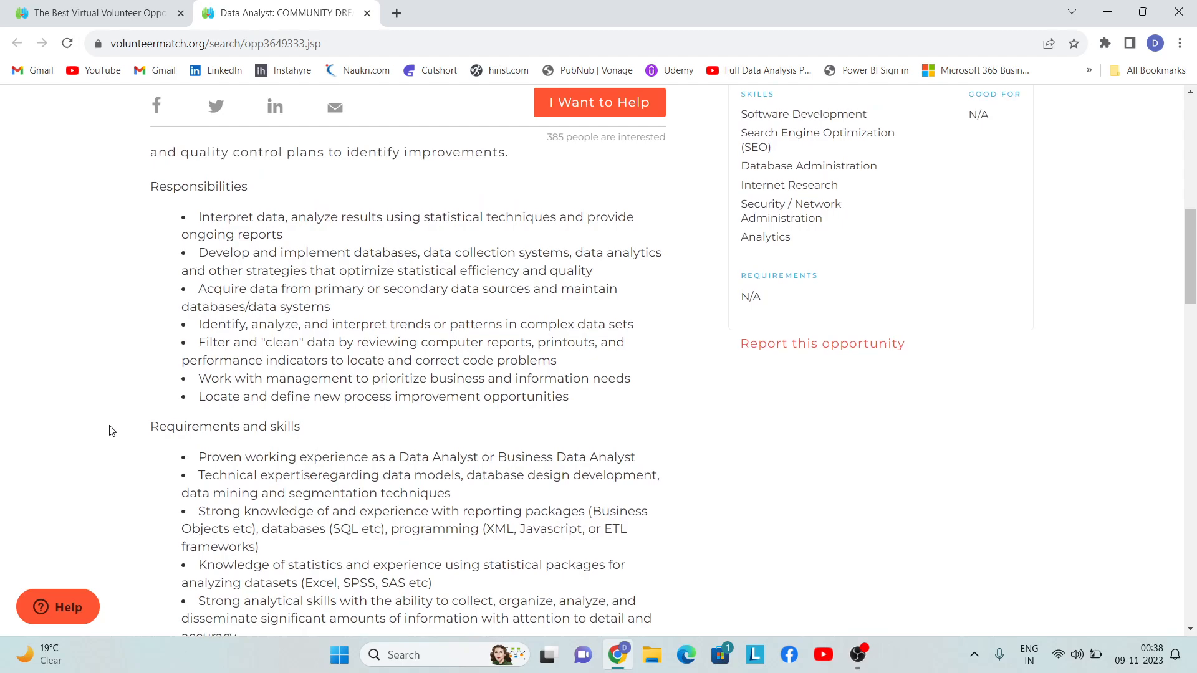
scroll(up, 3)
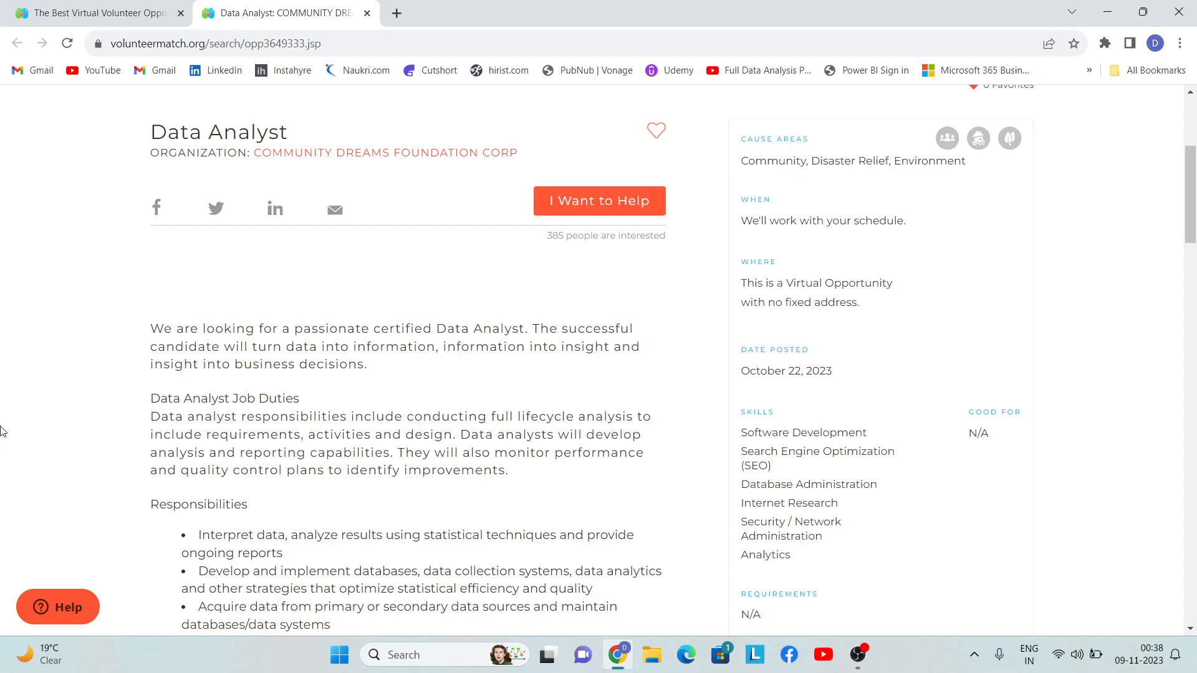
mouse_move(75, 418)
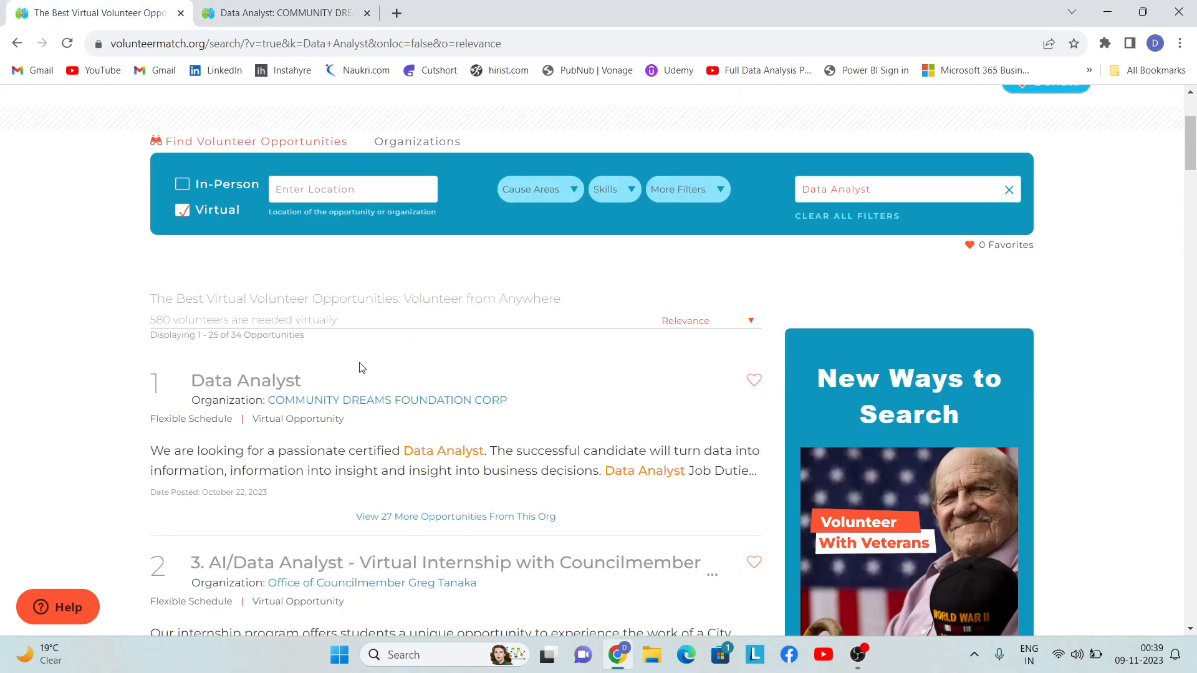
- Open the WE RISE 4 WELLNESS Data Analyst Intern opportunity in a new tab and view its description and requirements
scroll(down, 3)
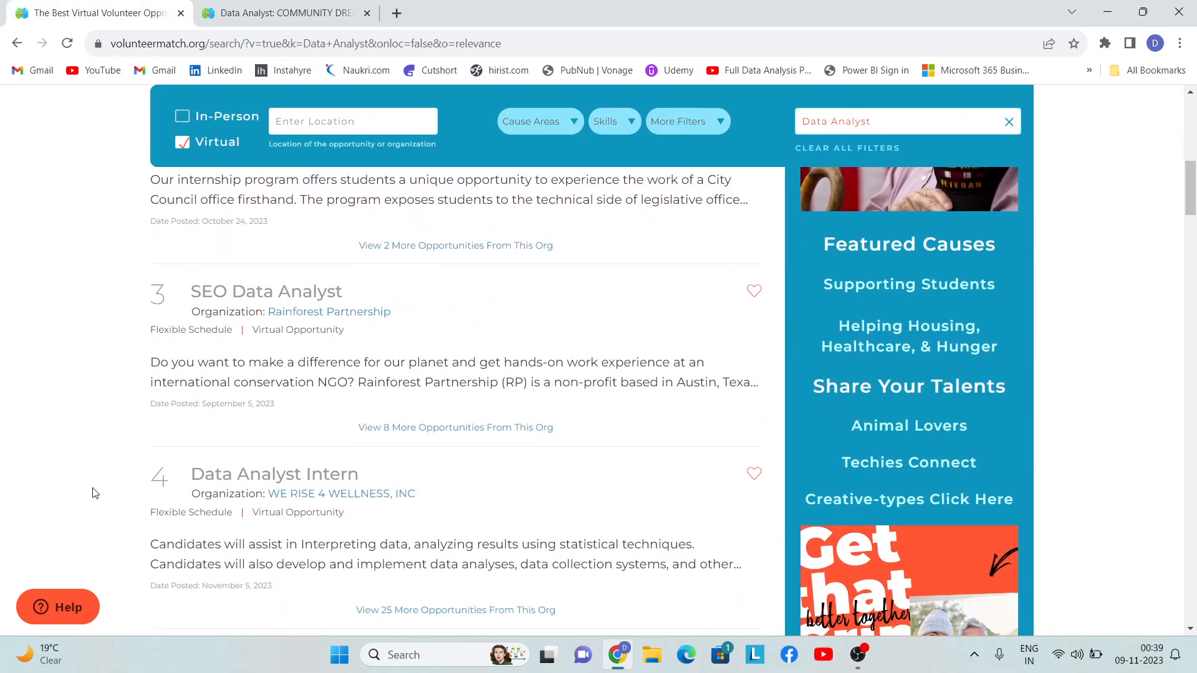
right_click(273, 427)
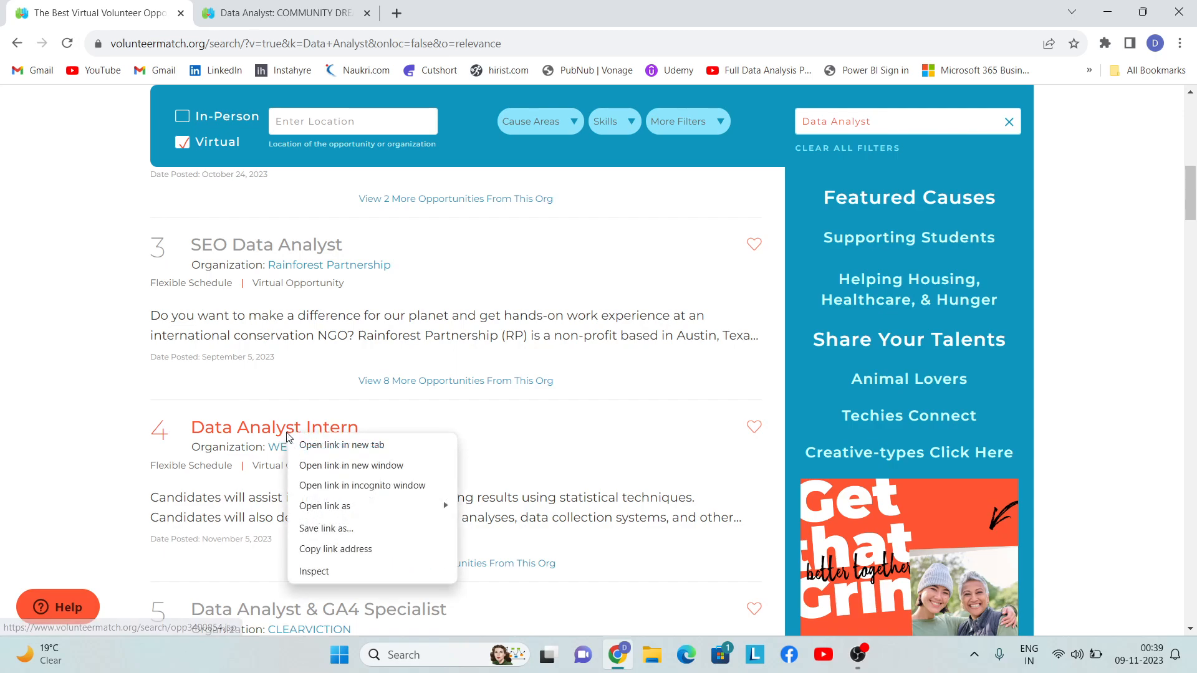
click(341, 445)
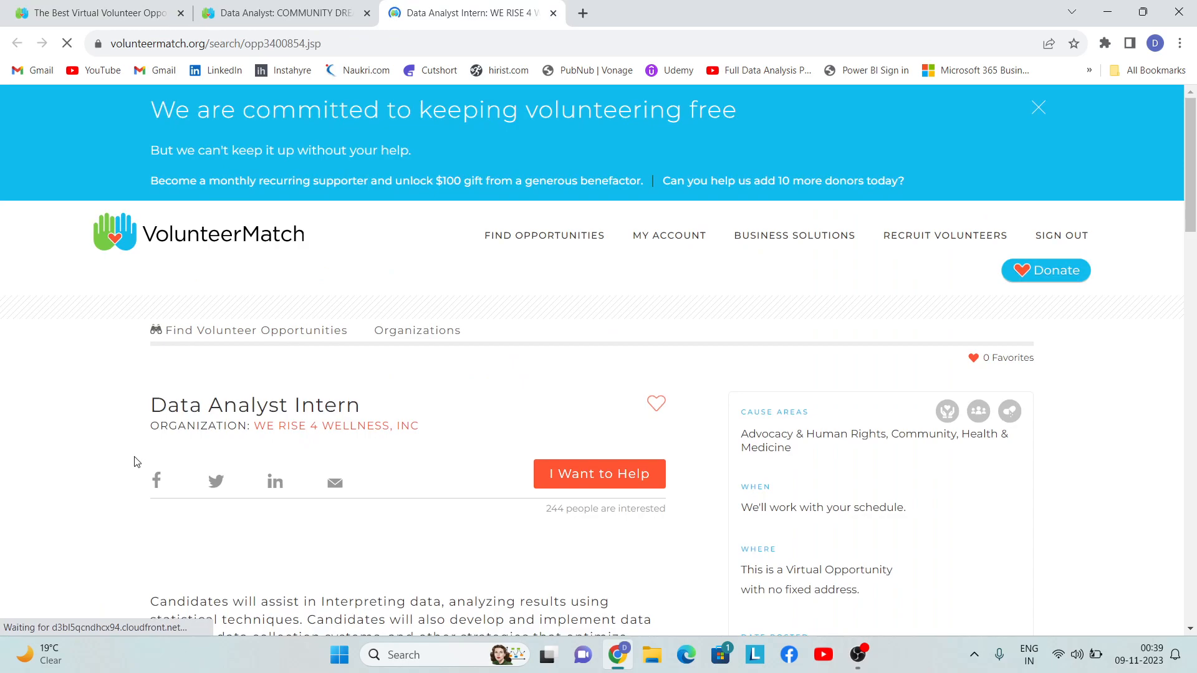
scroll(down, 3)
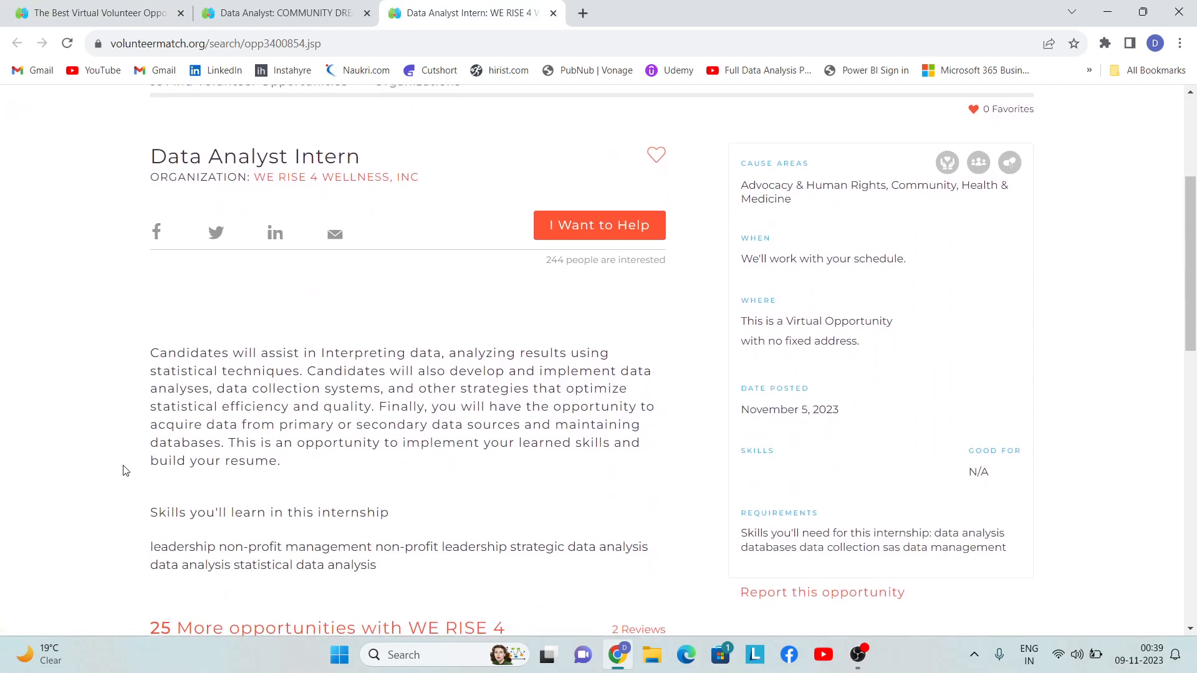
scroll(down, 3)
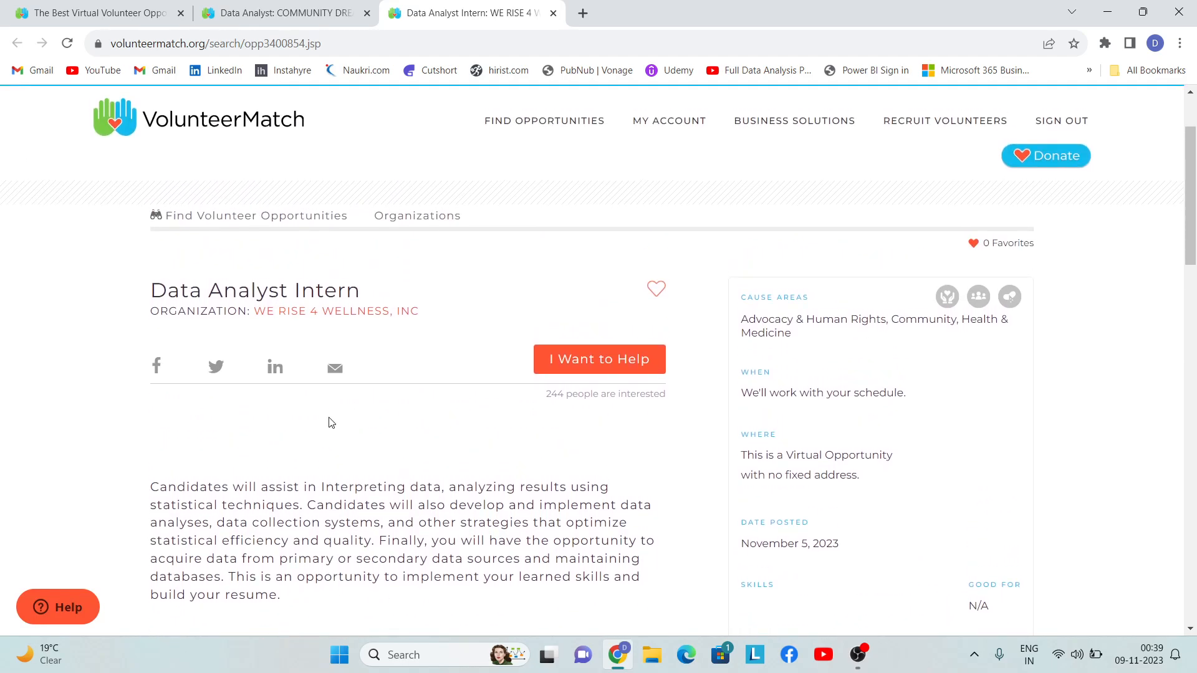
- Open the WE RISE 4 WELLNESS, INC profile and scroll through its mission, reviews and active opportunities
click(335, 310)
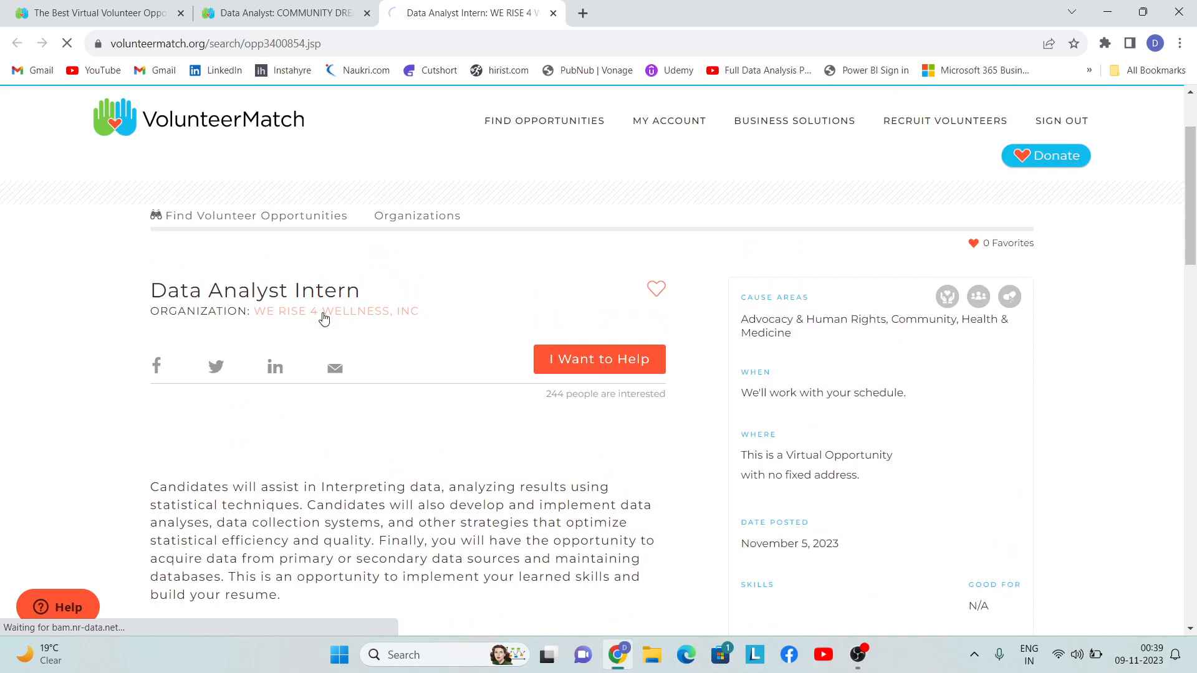
click(336, 312)
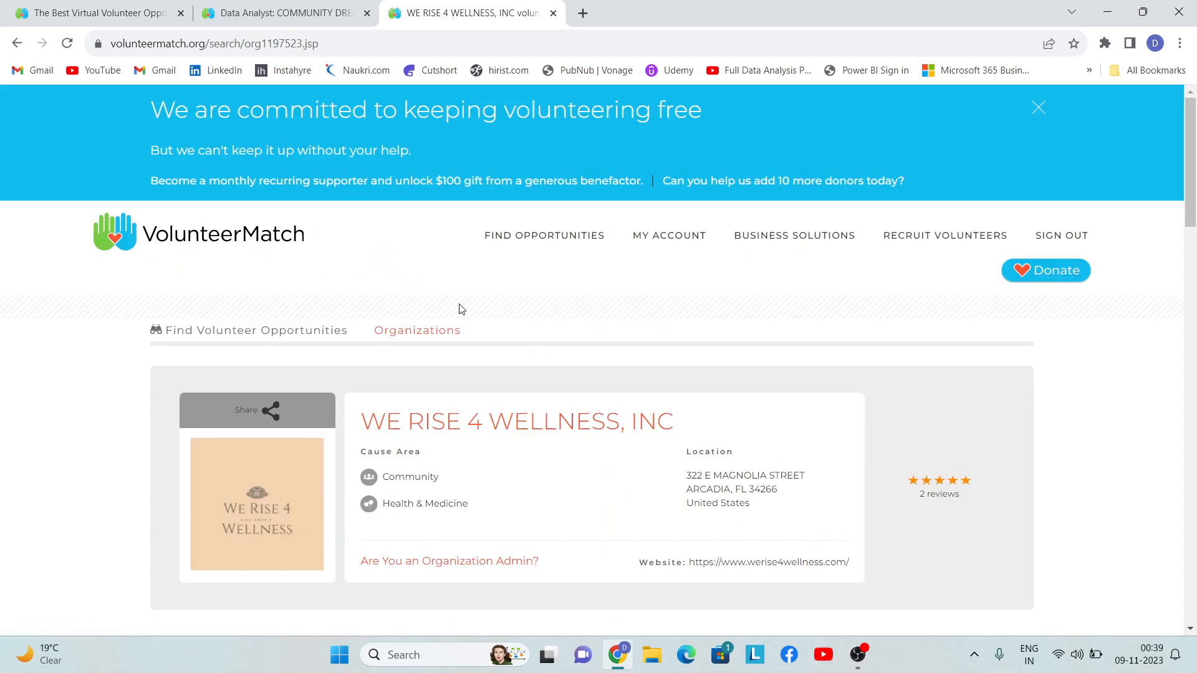
scroll(down, 3)
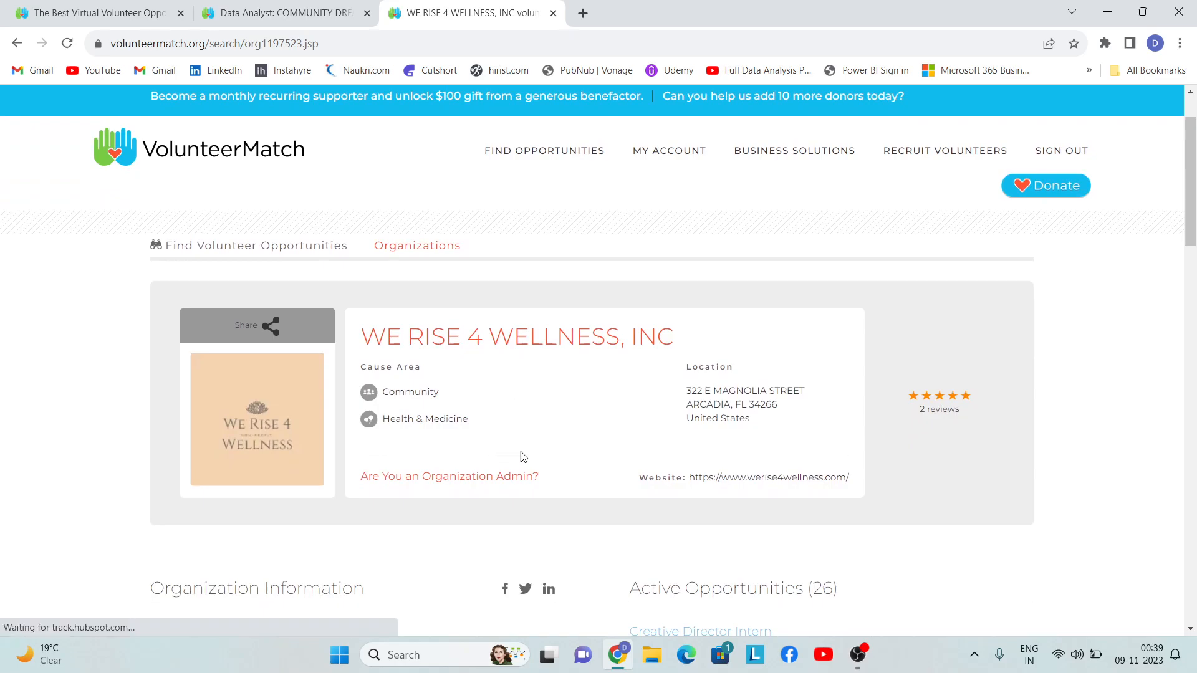
scroll(down, 3)
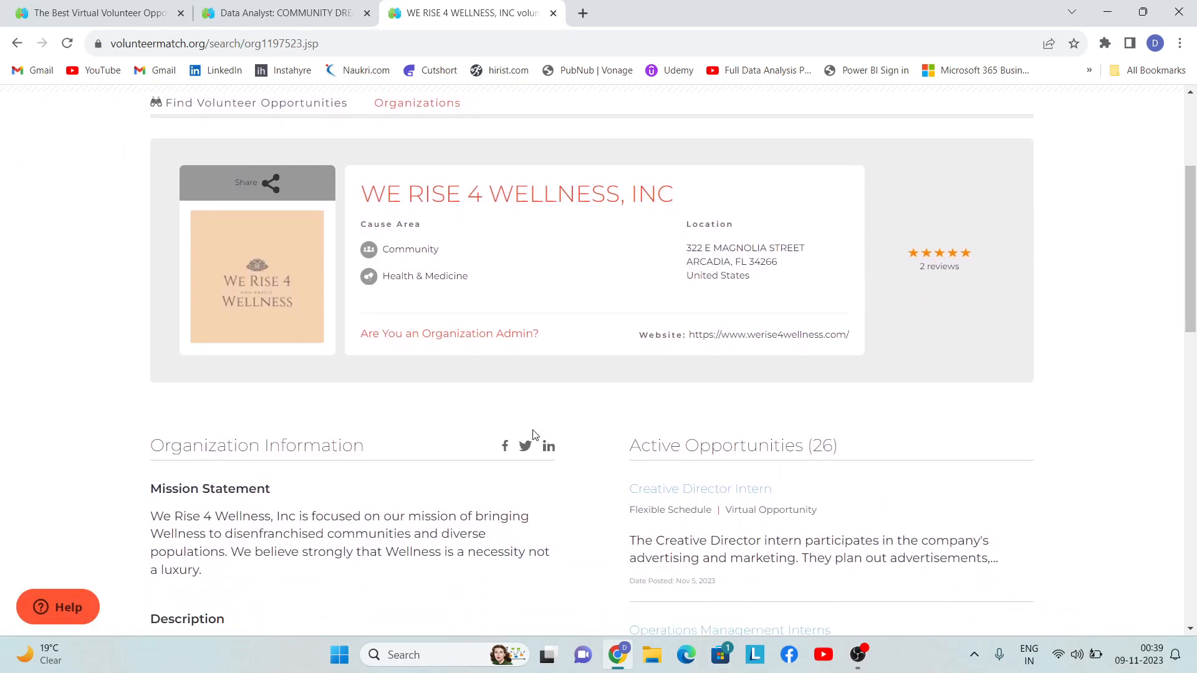
scroll(down, 3)
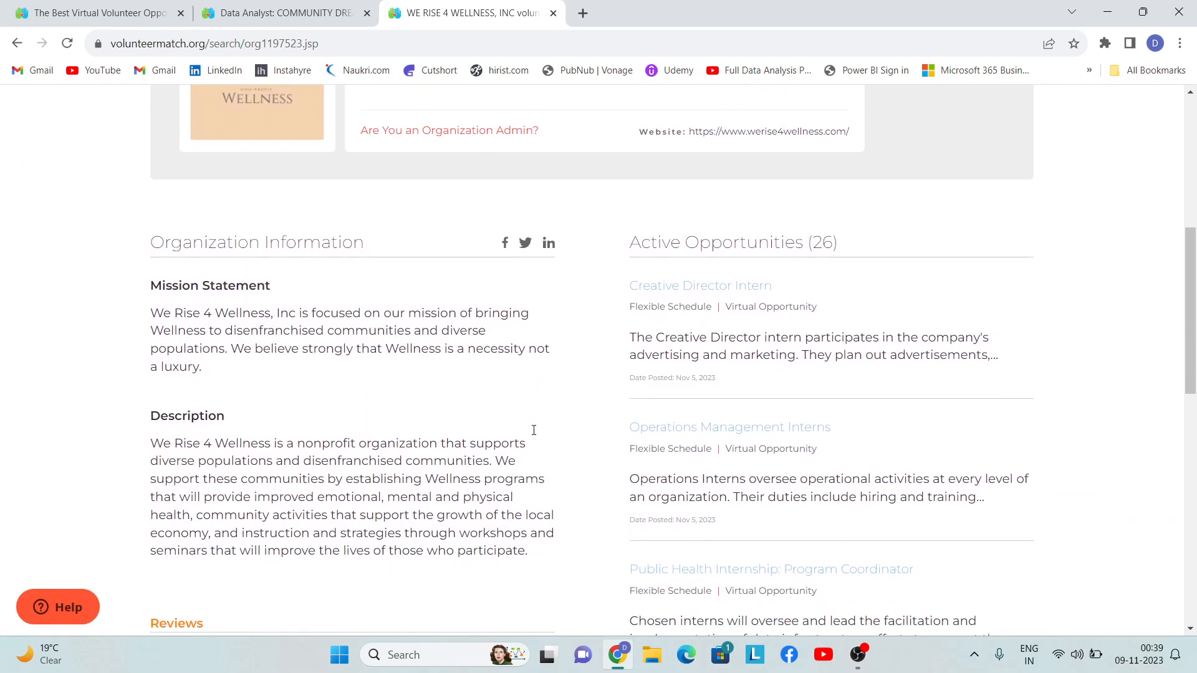
scroll(down, 3)
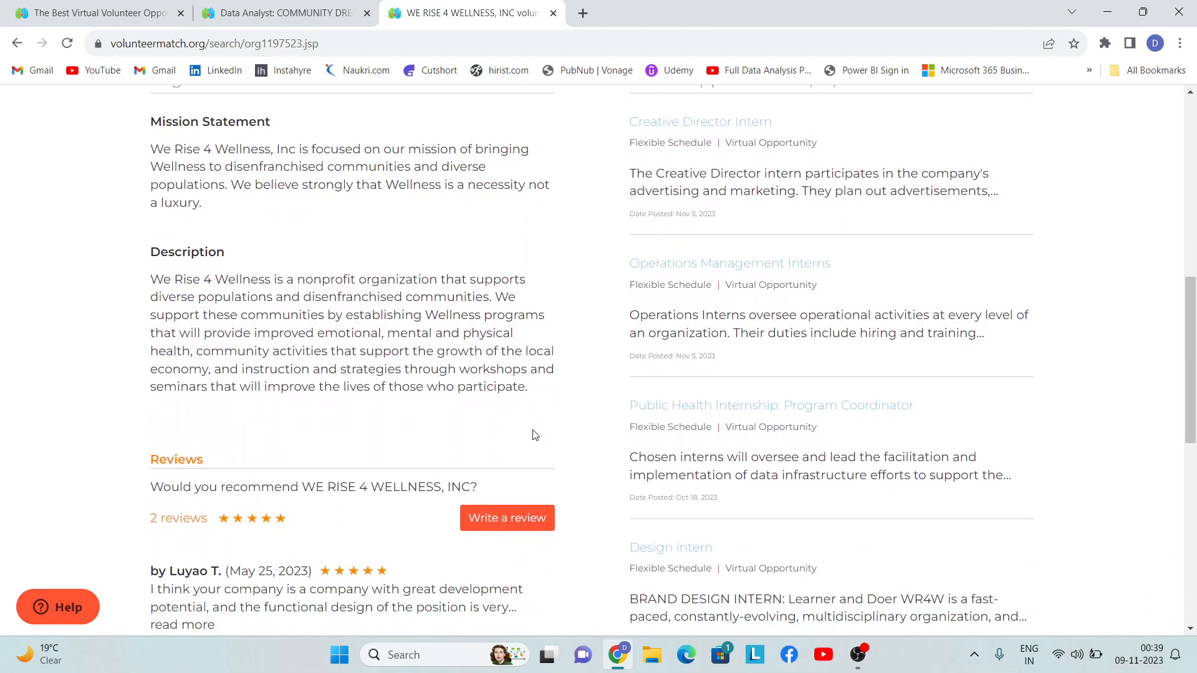
scroll(down, 3)
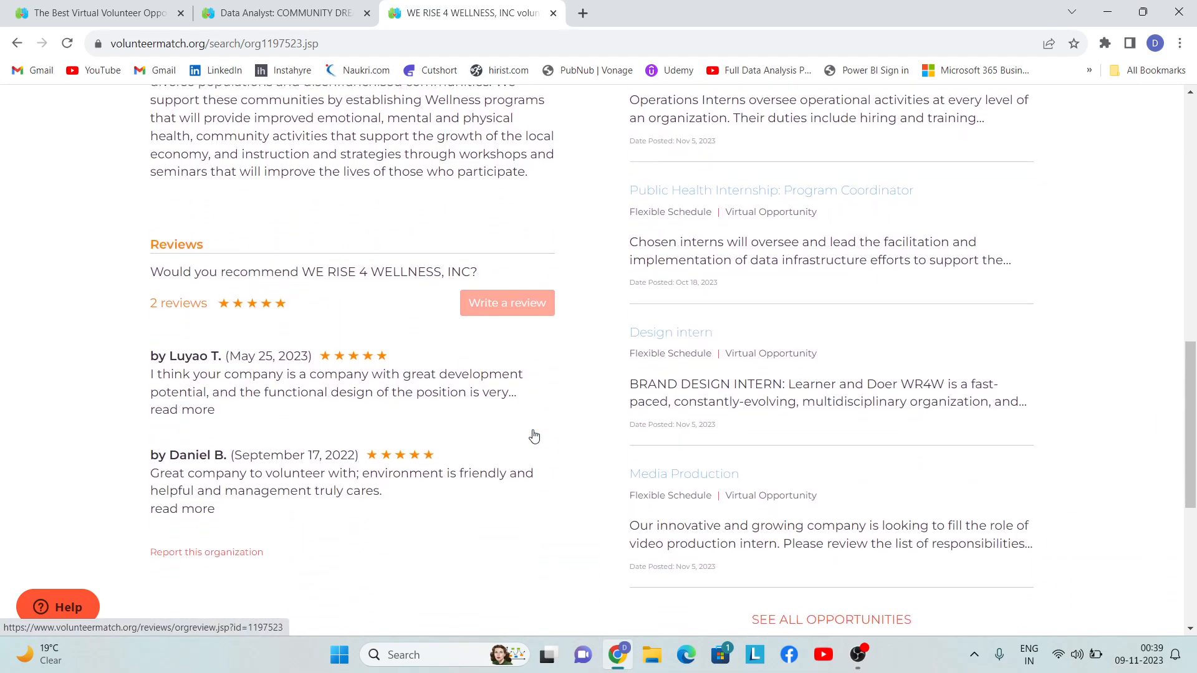